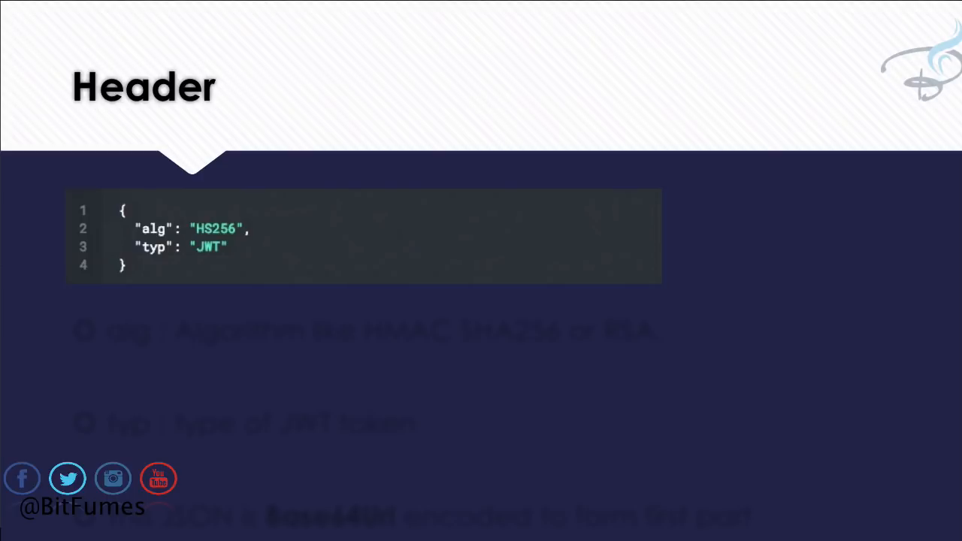
# Advance the Header slide to reveal the points about the alg and typ fields
pyautogui.press('Right')
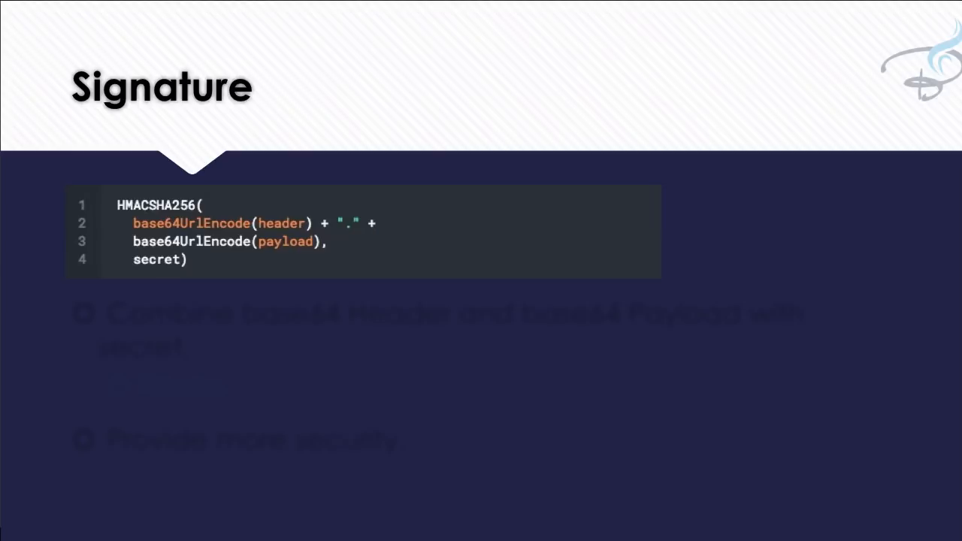
pyautogui.moveTo(128, 234)
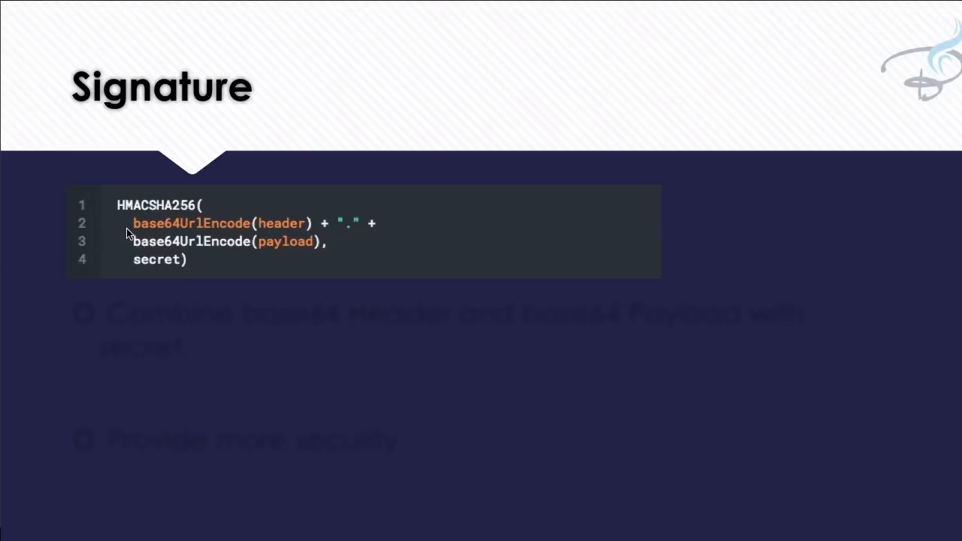
pyautogui.moveTo(337, 234)
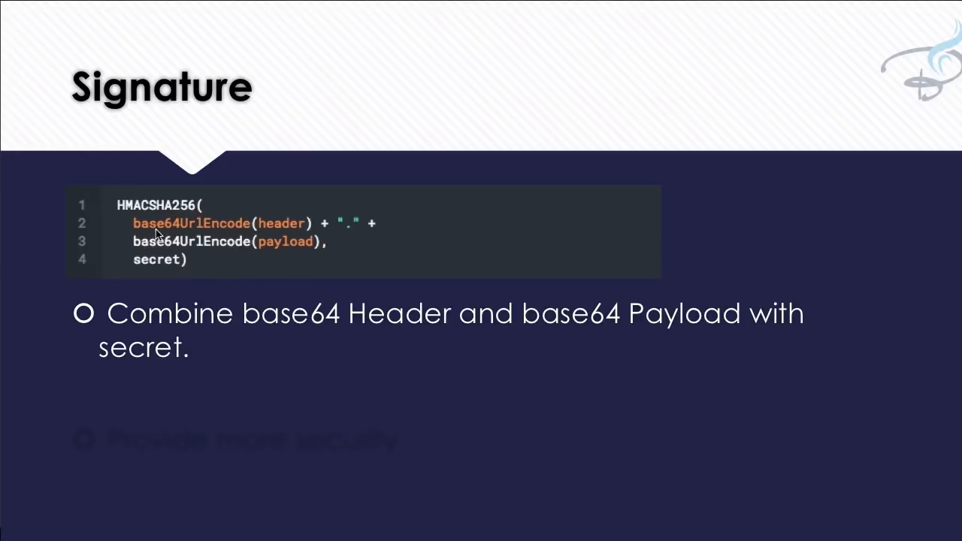
# Reveal the Signature slide's point on combining base64 header and payload with a secret
pyautogui.press('Right')
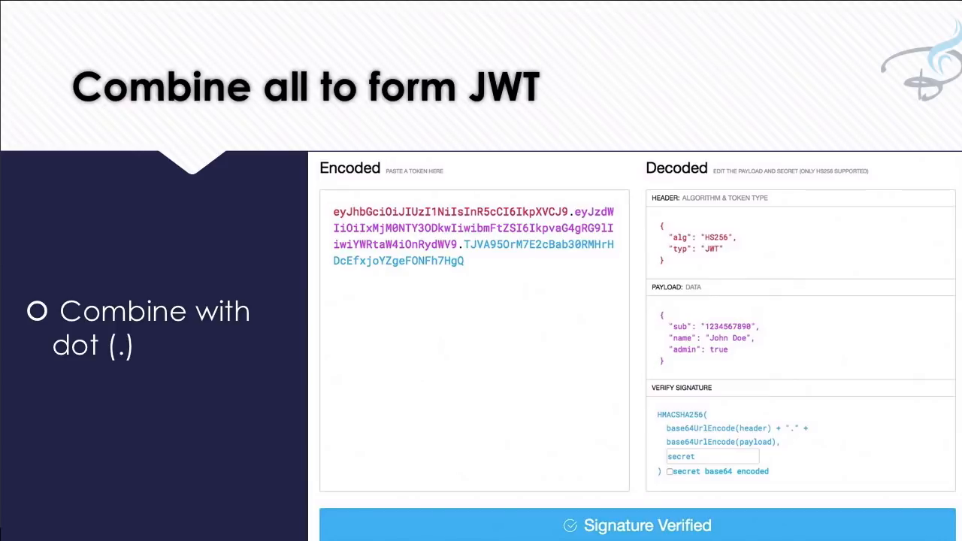
pyautogui.moveTo(661, 225)
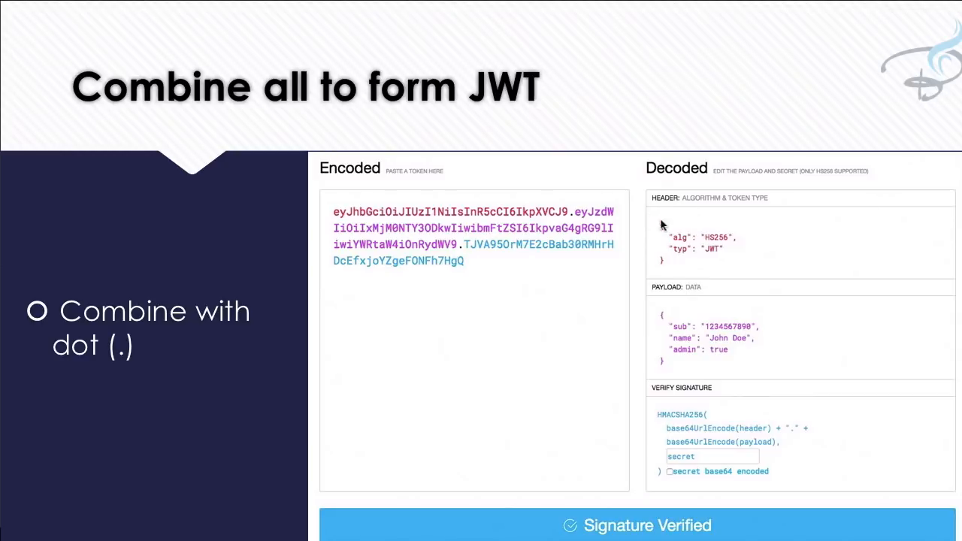
pyautogui.moveTo(632, 366)
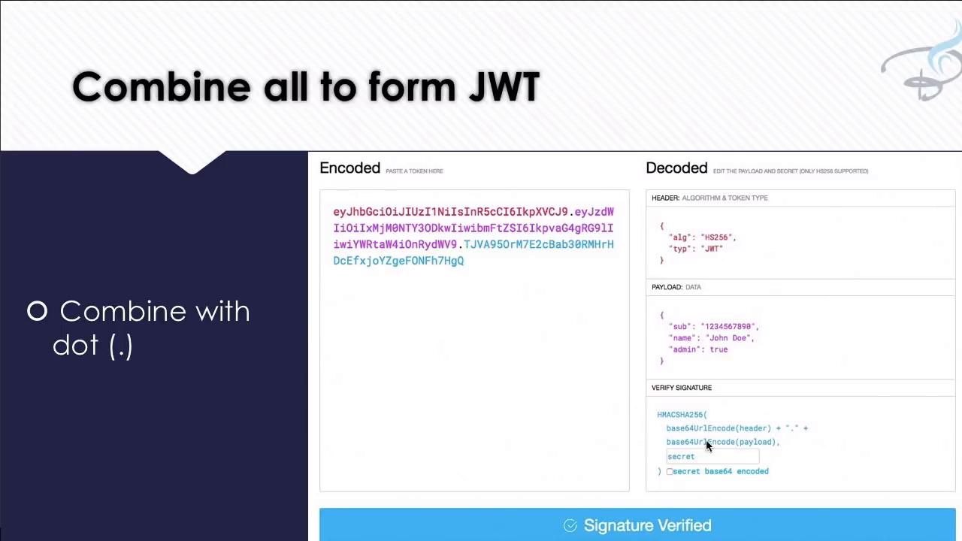
pyautogui.moveTo(676, 462)
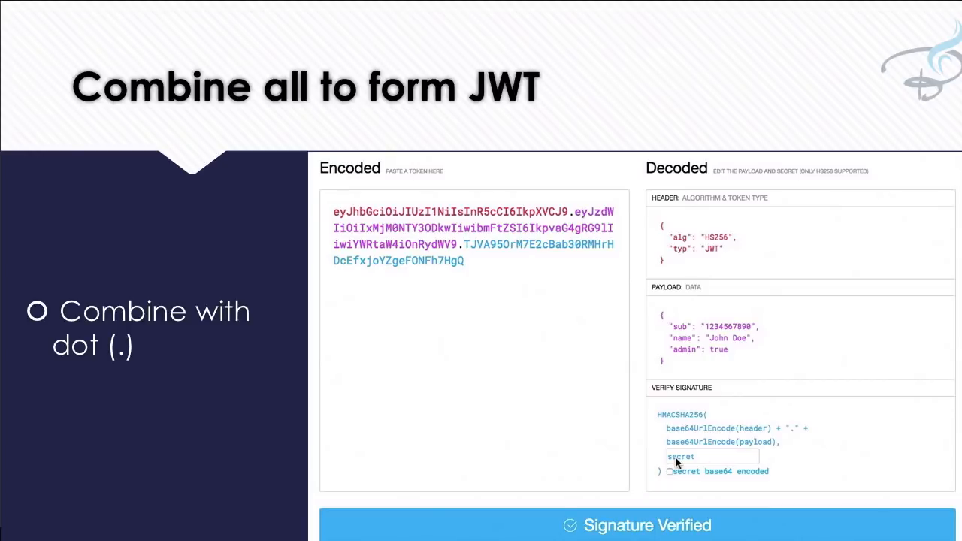
pyautogui.moveTo(661, 423)
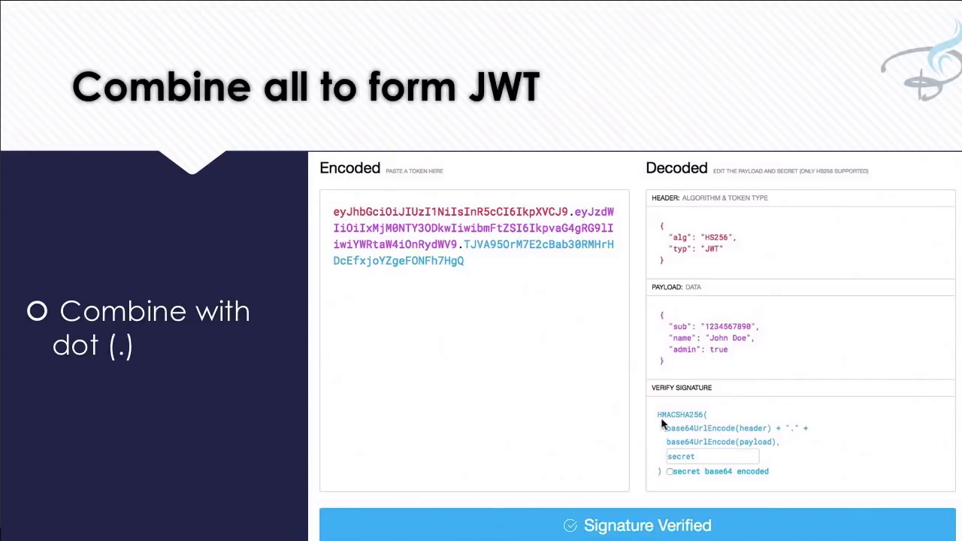
pyautogui.moveTo(685, 434)
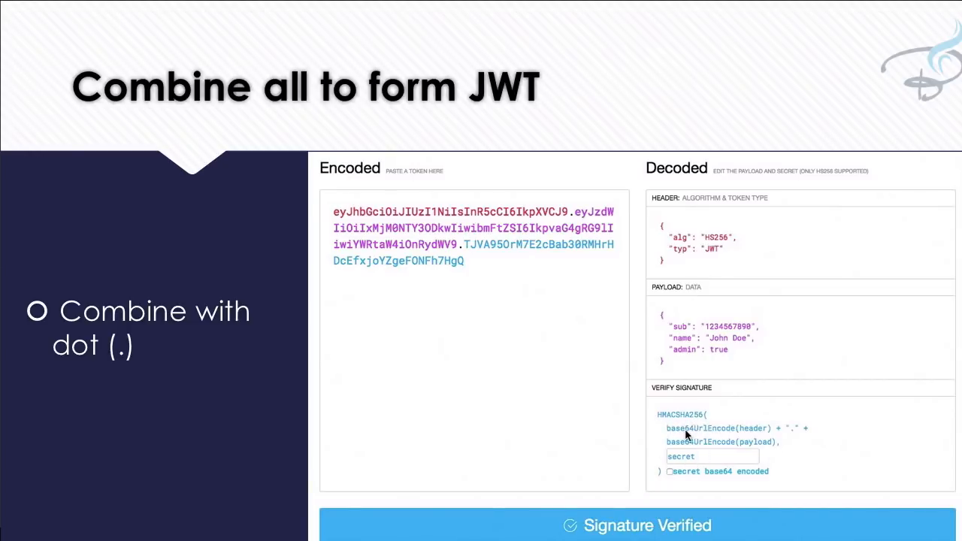
pyautogui.moveTo(706, 466)
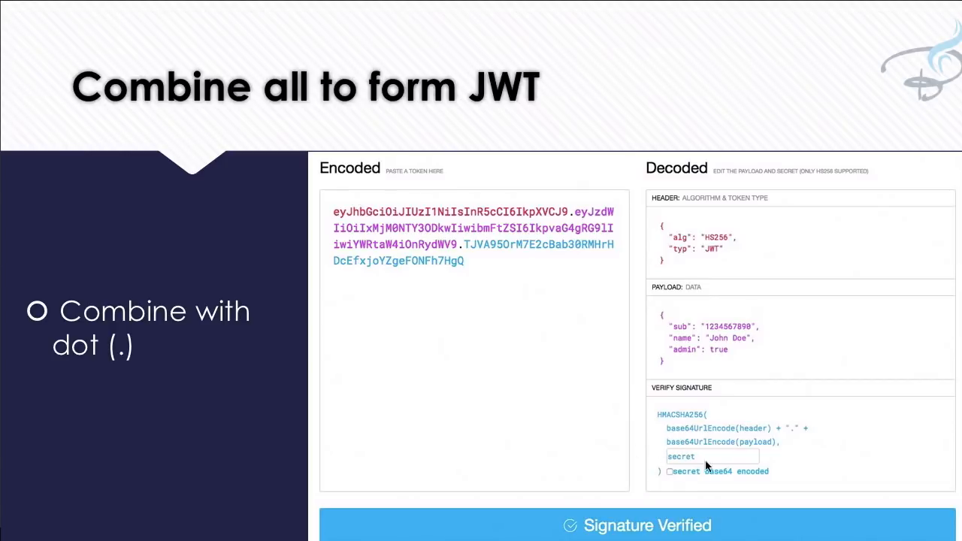
pyautogui.moveTo(560, 408)
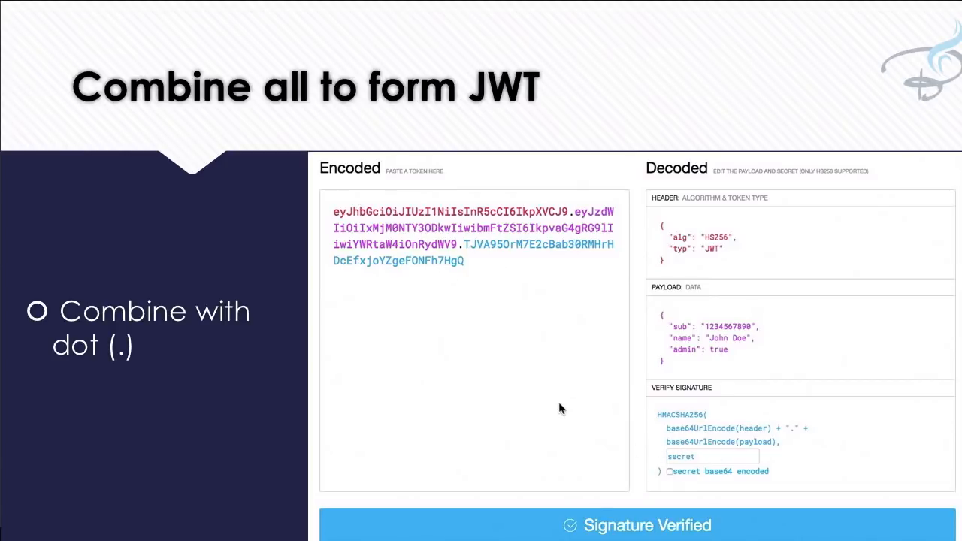
pyautogui.moveTo(559, 408)
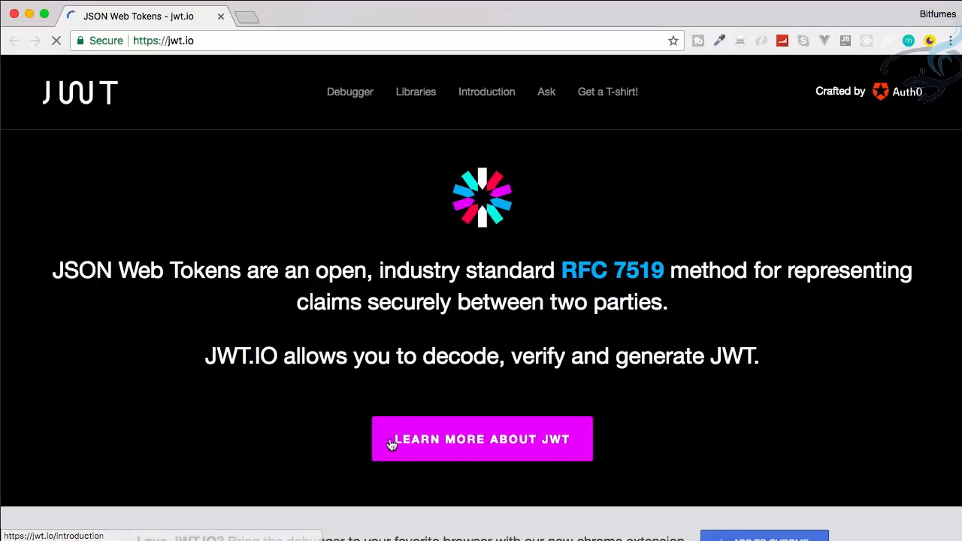
# Copy the decoded payload JSON from jwt.io and search 'base64convertonline' in a new tab
pyautogui.click(349, 92)
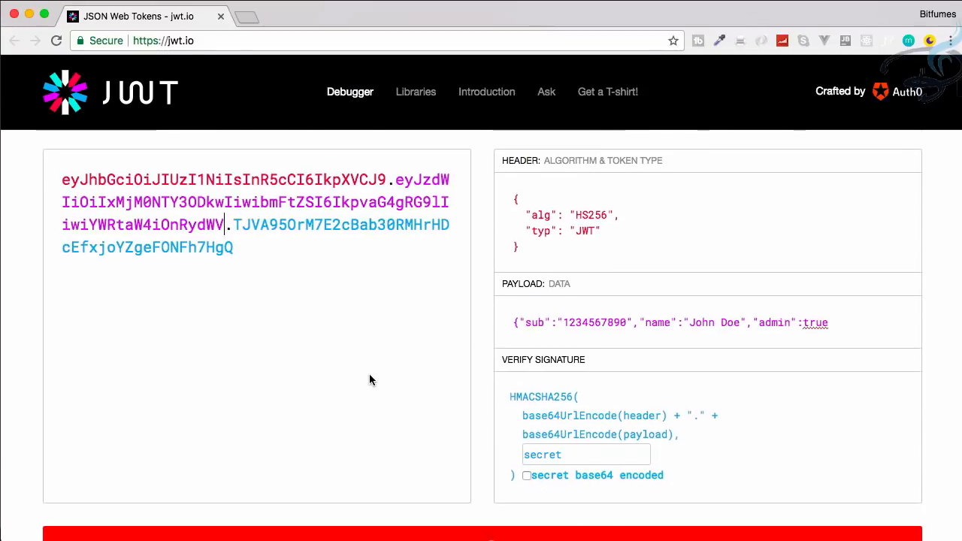
pyautogui.scroll(3)
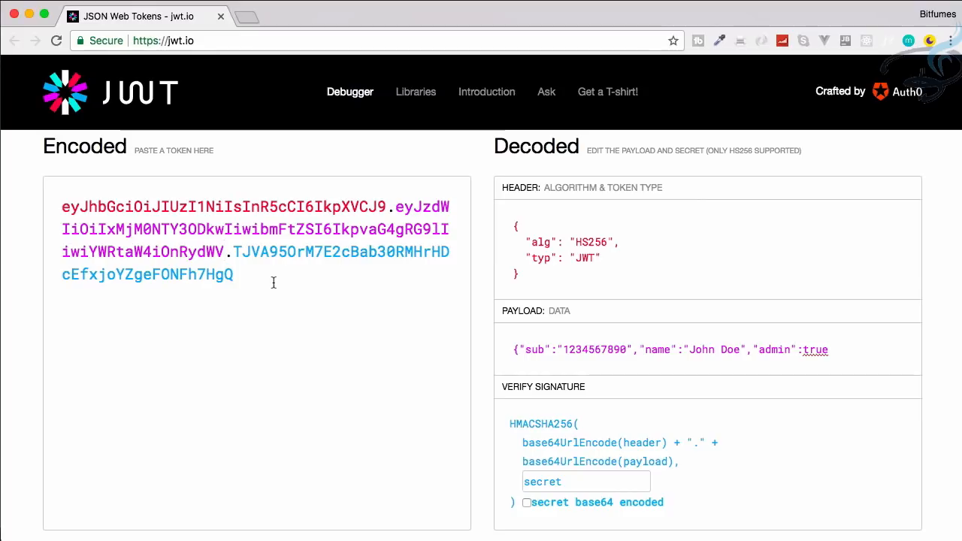
pyautogui.scroll(-3)
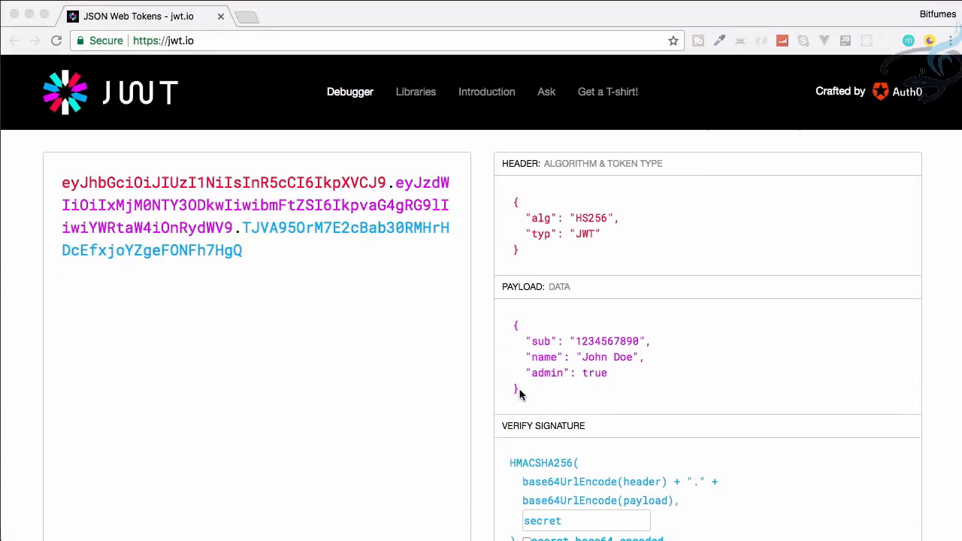
pyautogui.moveTo(517, 346)
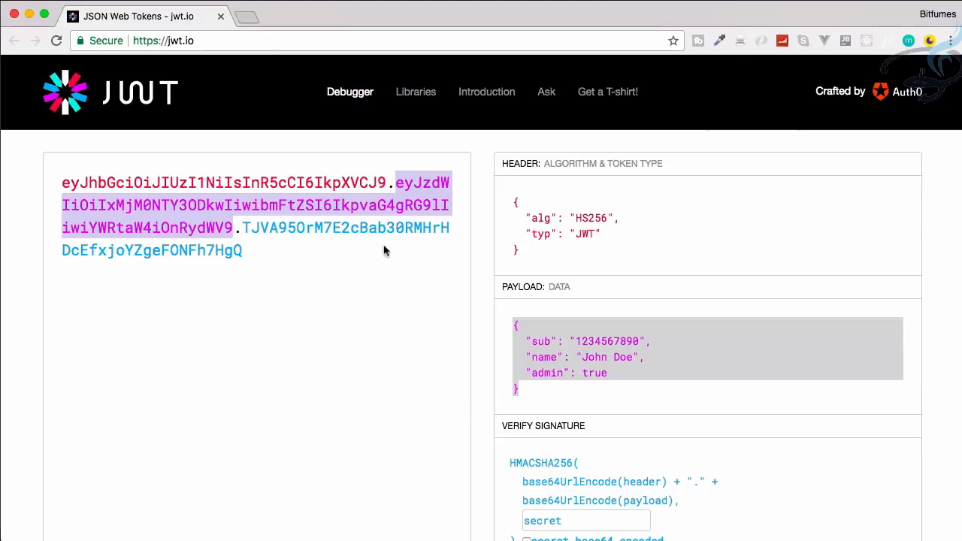
pyautogui.rightClick(574, 376)
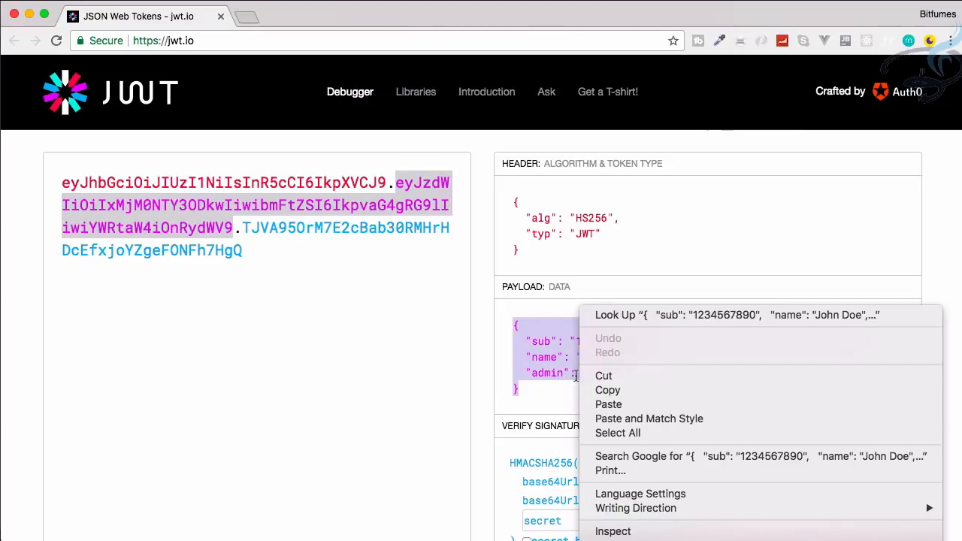
pyautogui.click(274, 103)
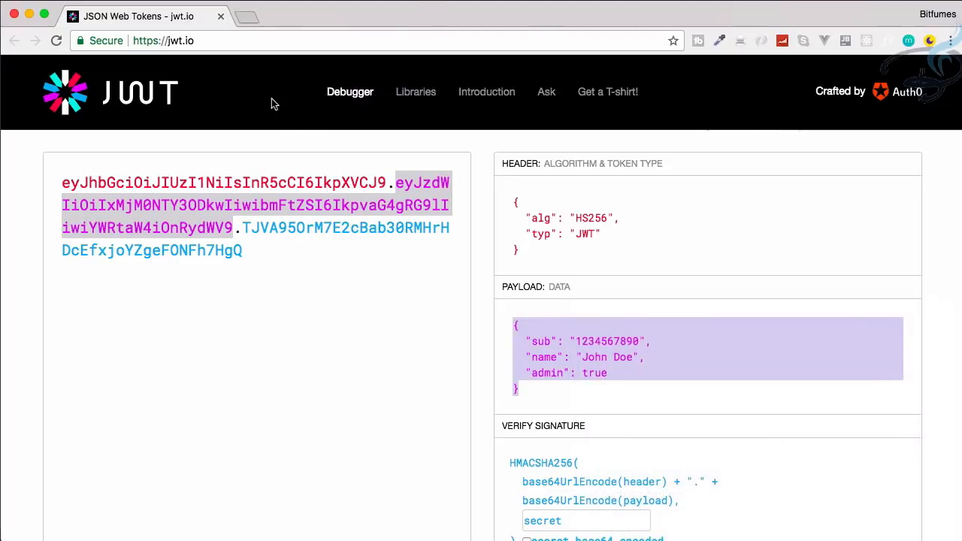
pyautogui.write('base64convertonline')
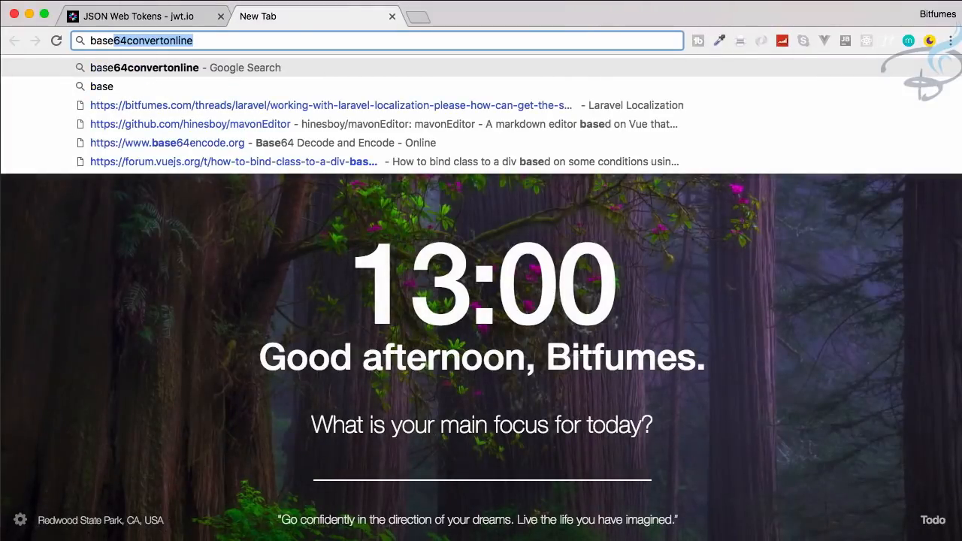
# Encode the payload with "admin" set to false on base64encode.org, then return to jwt.io
pyautogui.click(167, 143)
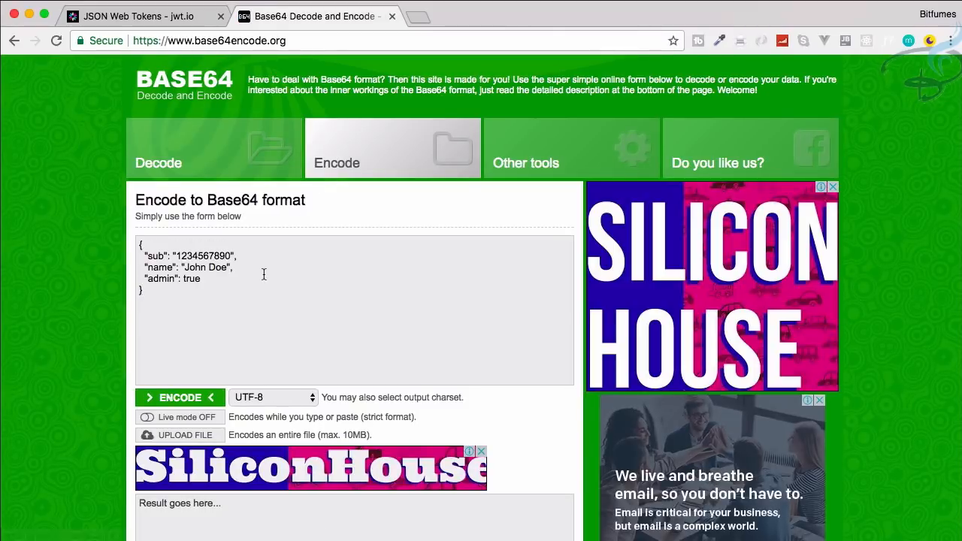
pyautogui.write('f')
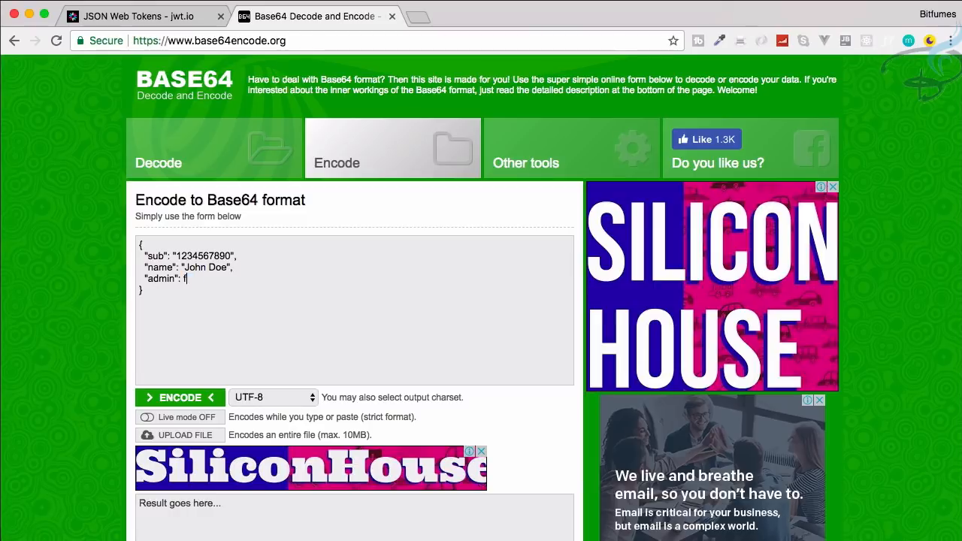
pyautogui.click(179, 396)
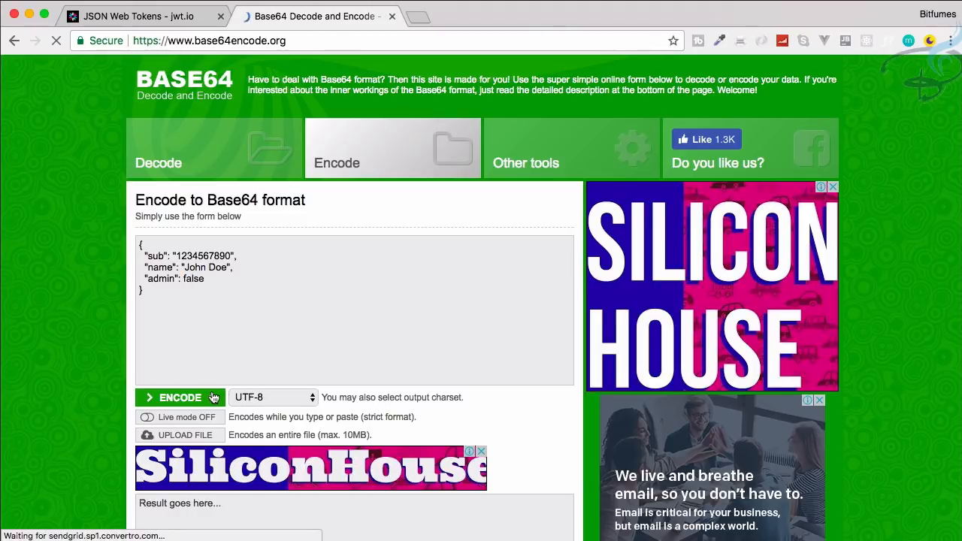
pyautogui.click(180, 397)
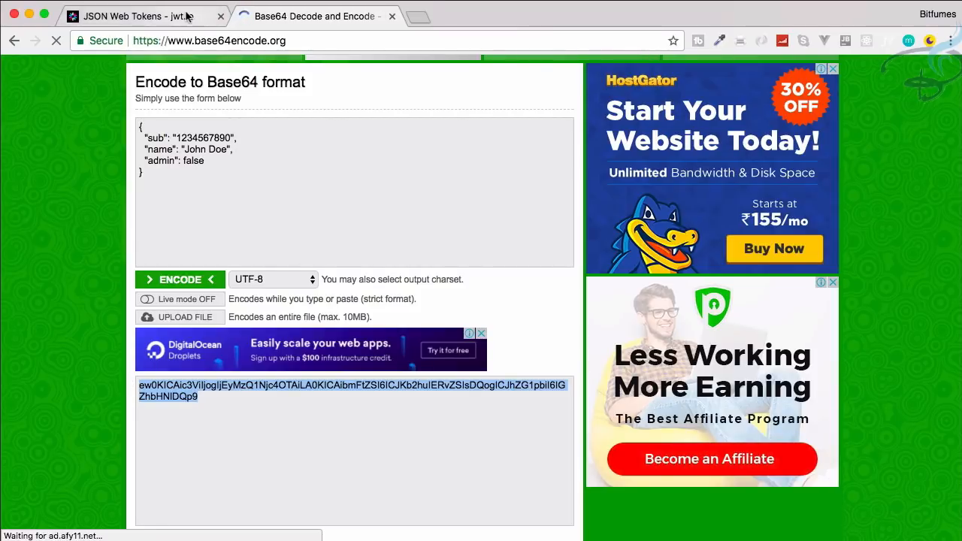
pyautogui.click(138, 16)
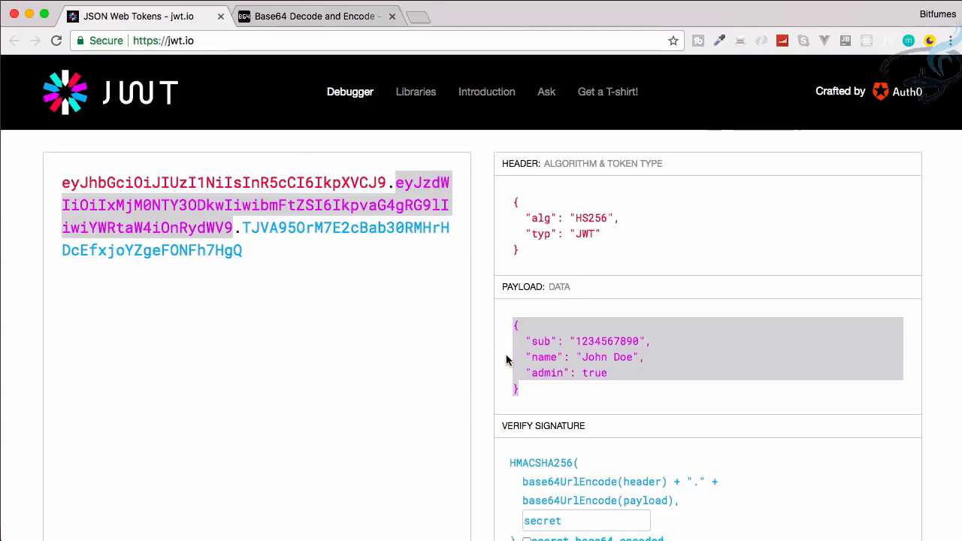
# Scroll the jwt.io debugger to review the token carrying the new admin-false payload
pyautogui.scroll(-3)
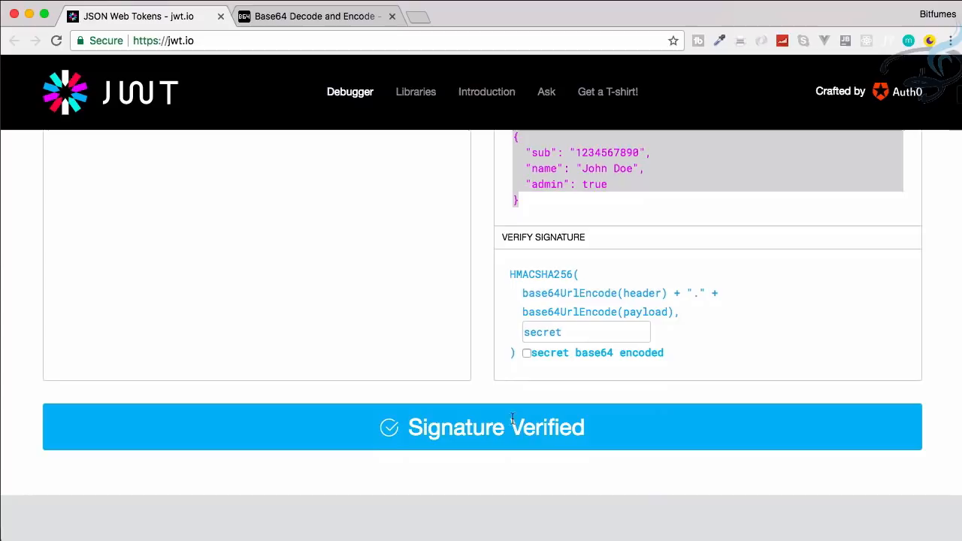
pyautogui.scroll(3)
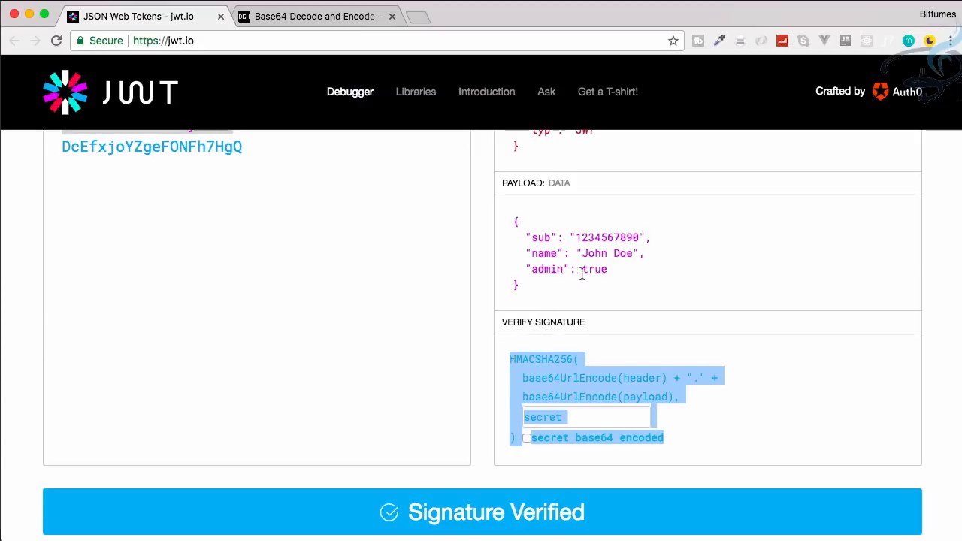
pyautogui.scroll(3)
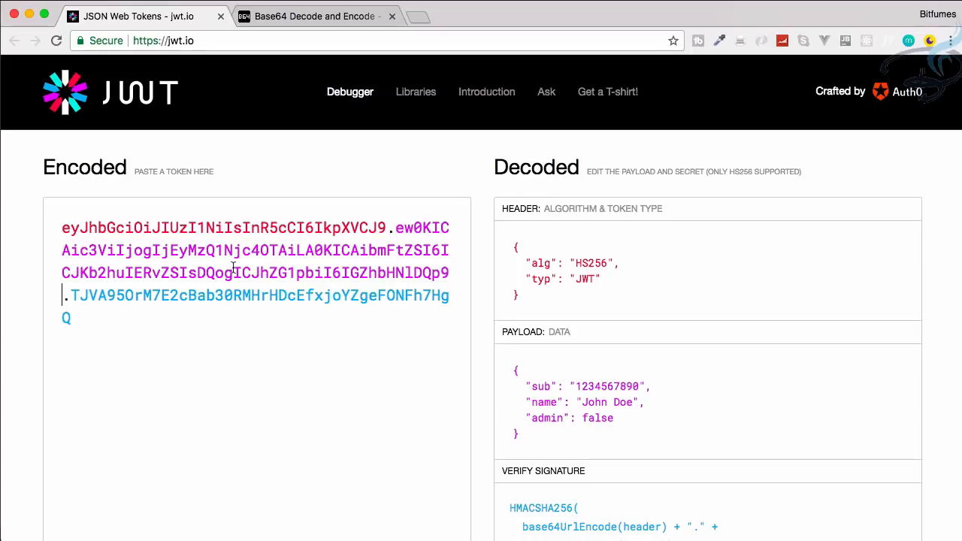
# Select the tampered "admin": false value and scroll to check the Invalid Signature result
pyautogui.doubleClick(593, 417)
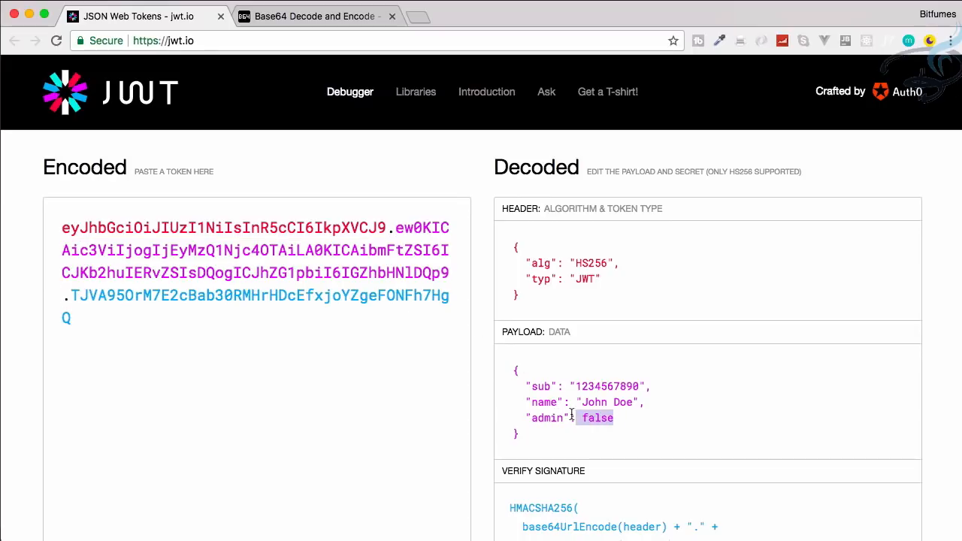
pyautogui.scroll(-3)
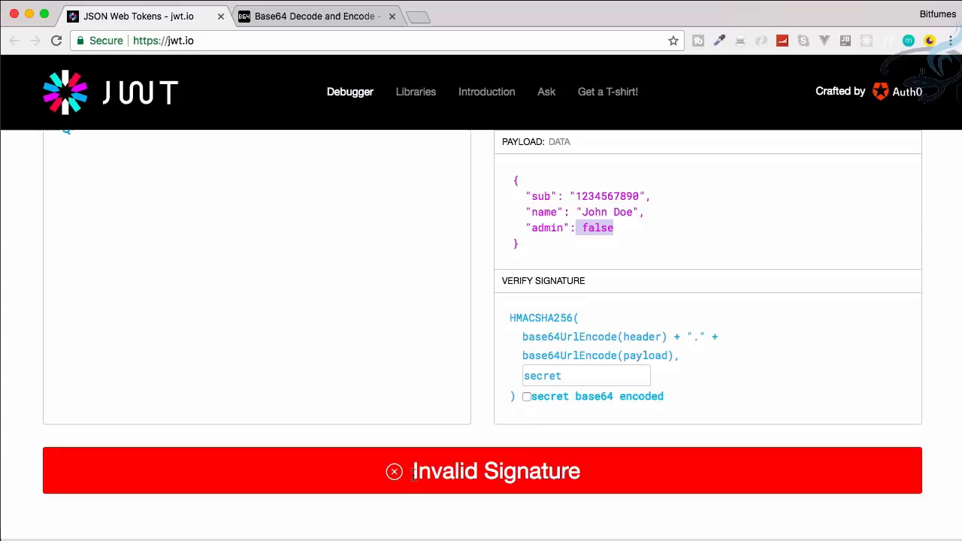
pyautogui.scroll(3)
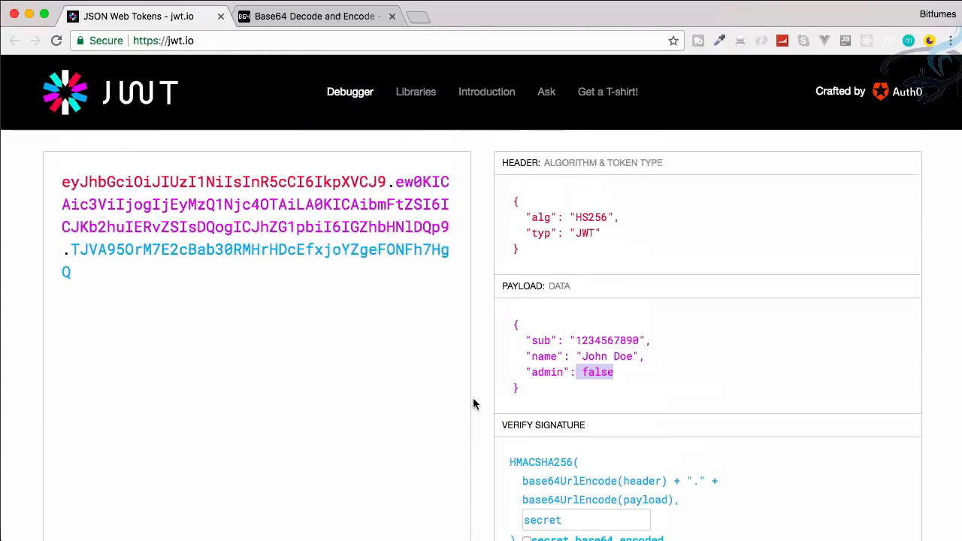
pyautogui.scroll(3)
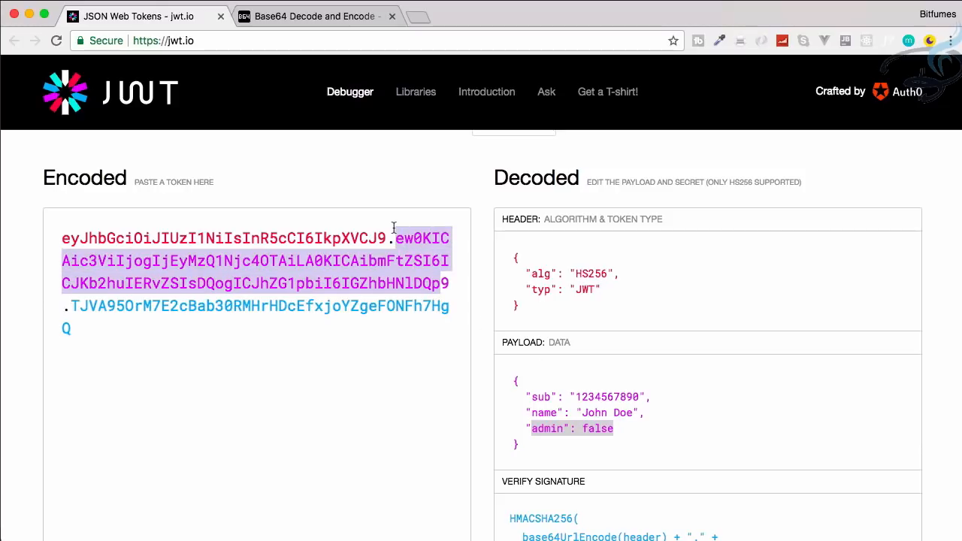
pyautogui.scroll(-3)
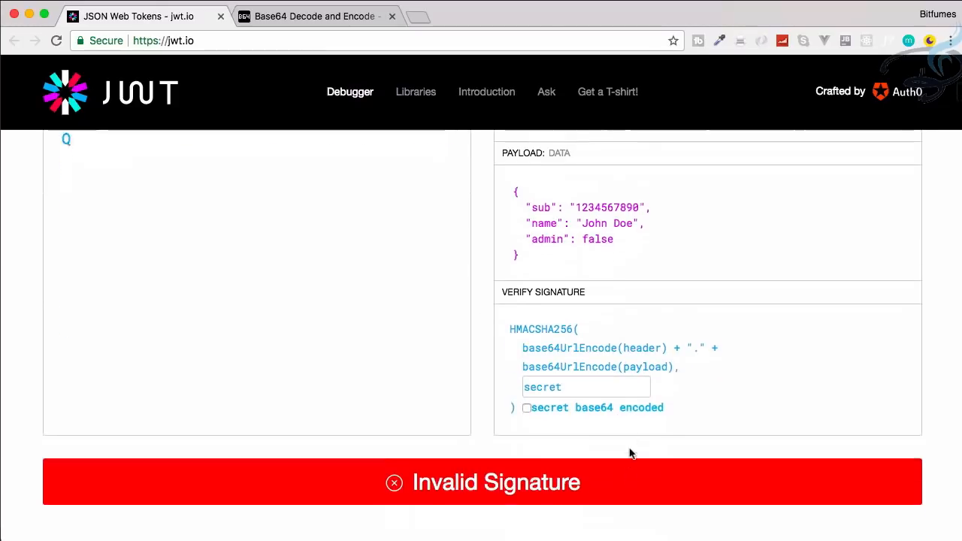
pyautogui.scroll(-3)
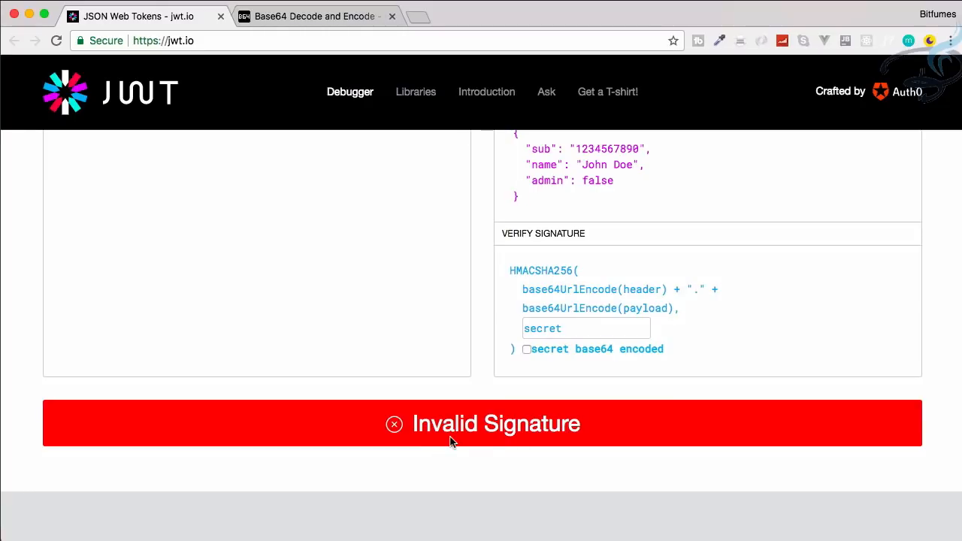
pyautogui.scroll(3)
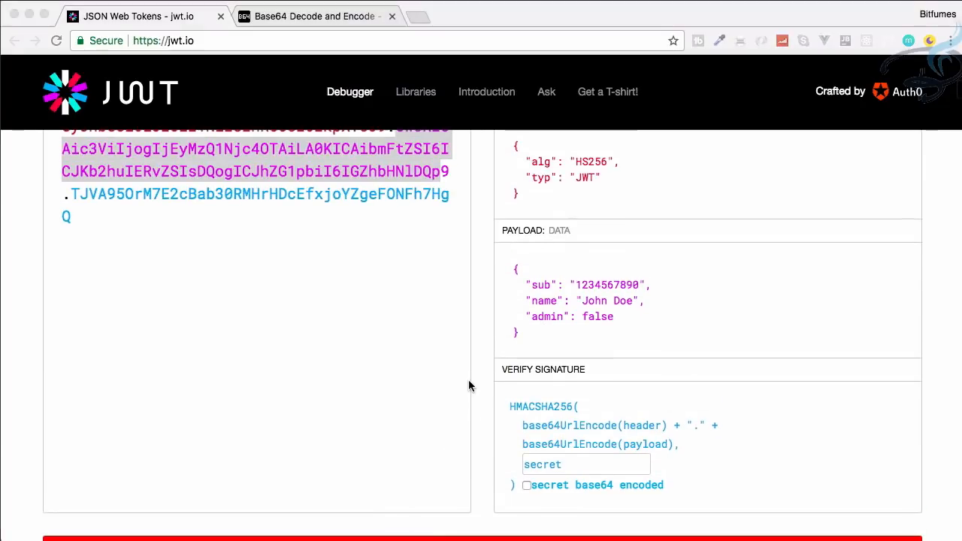
pyautogui.moveTo(513, 453)
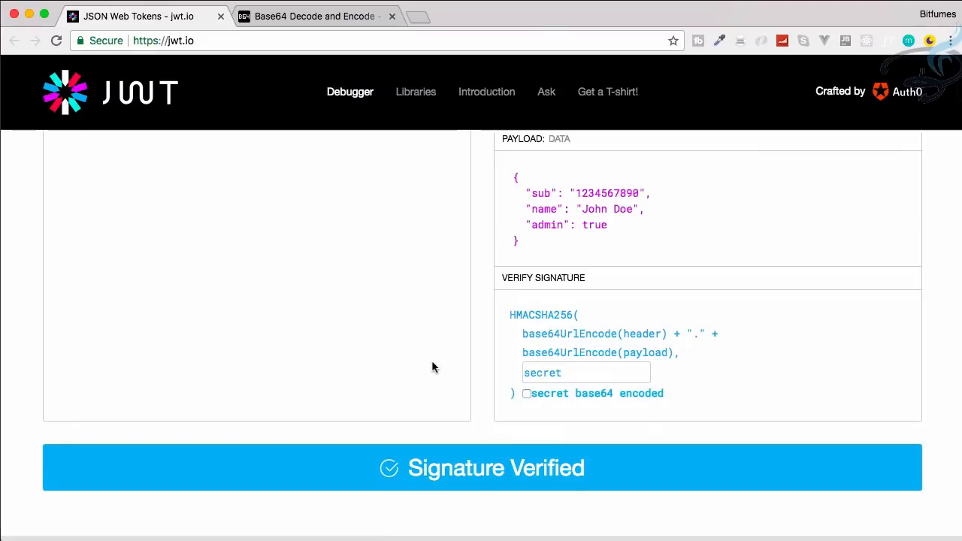
pyautogui.click(585, 372)
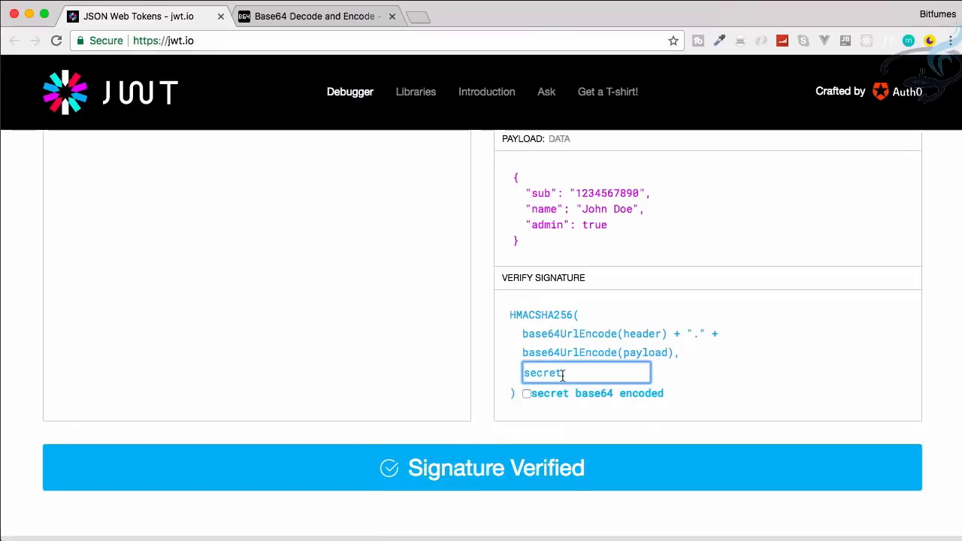
pyautogui.press('Backspace')
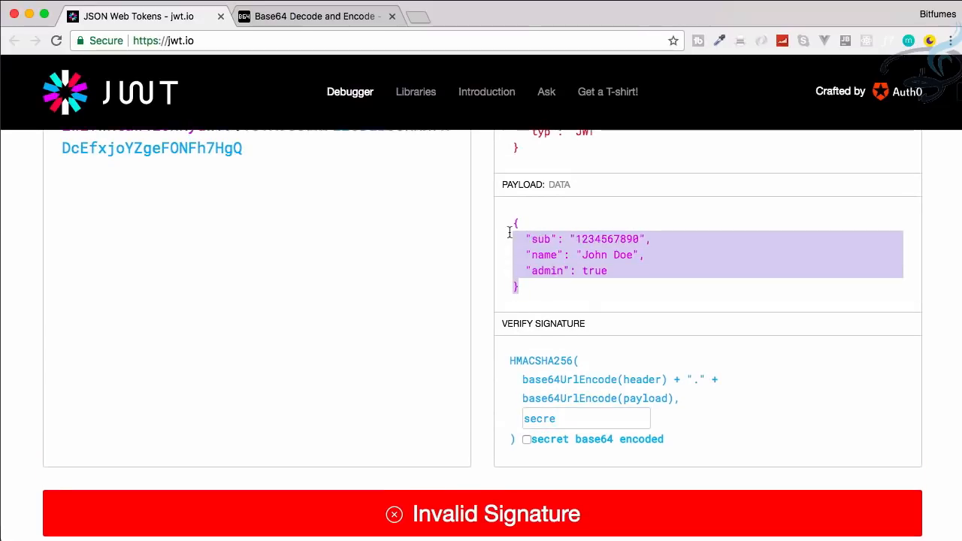
pyautogui.click(585, 418)
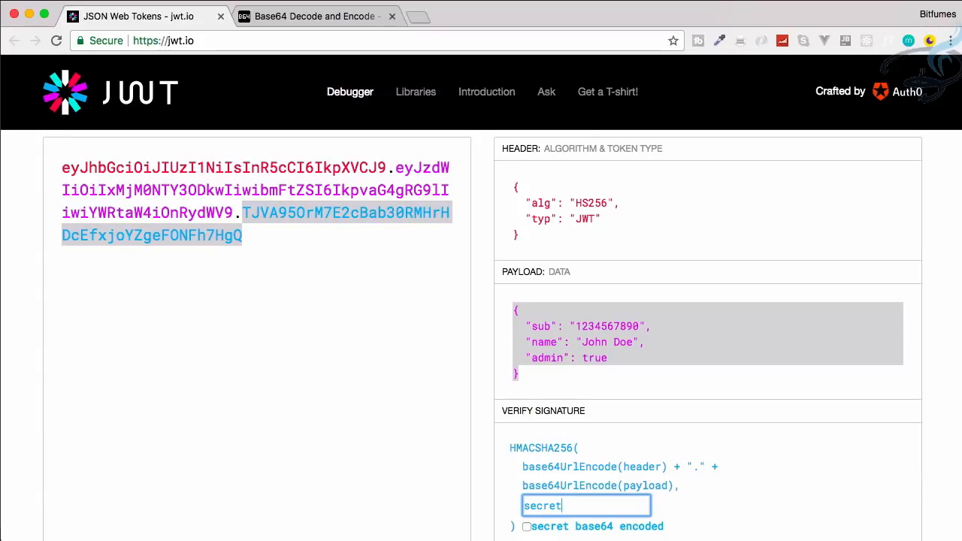
pyautogui.scroll(-3)
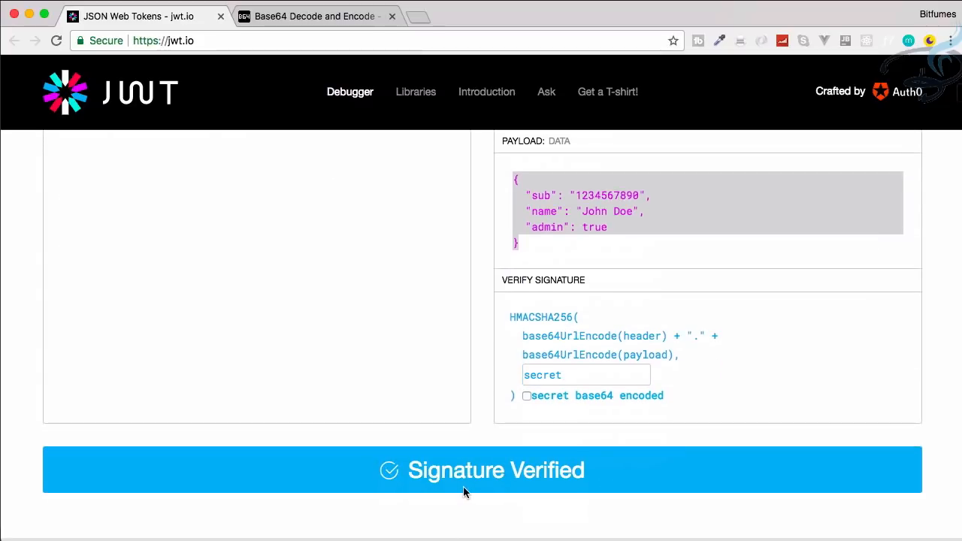